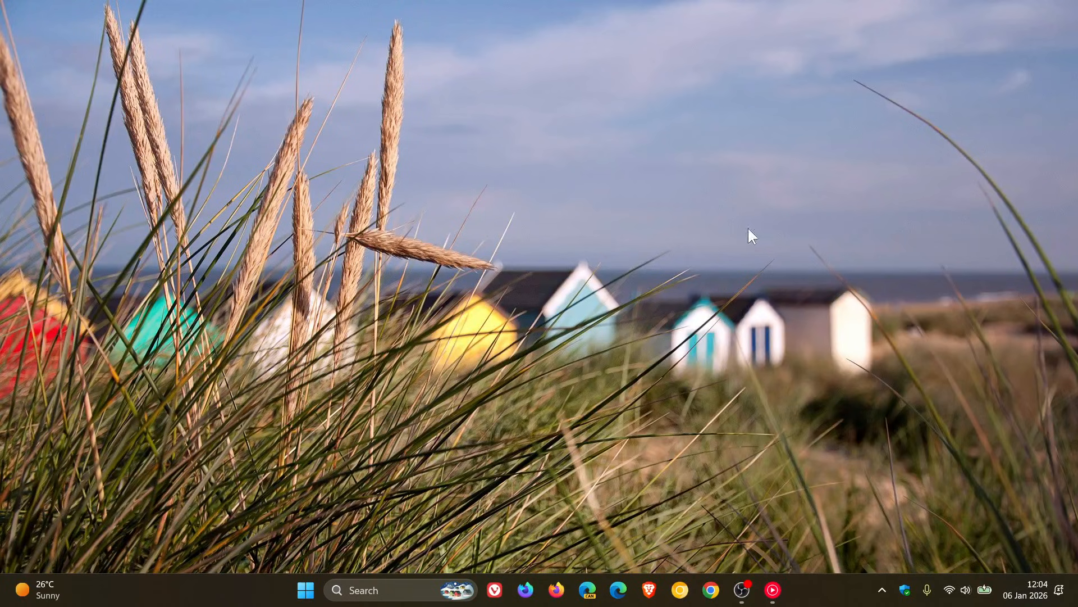
pyautogui.moveTo(726, 309)
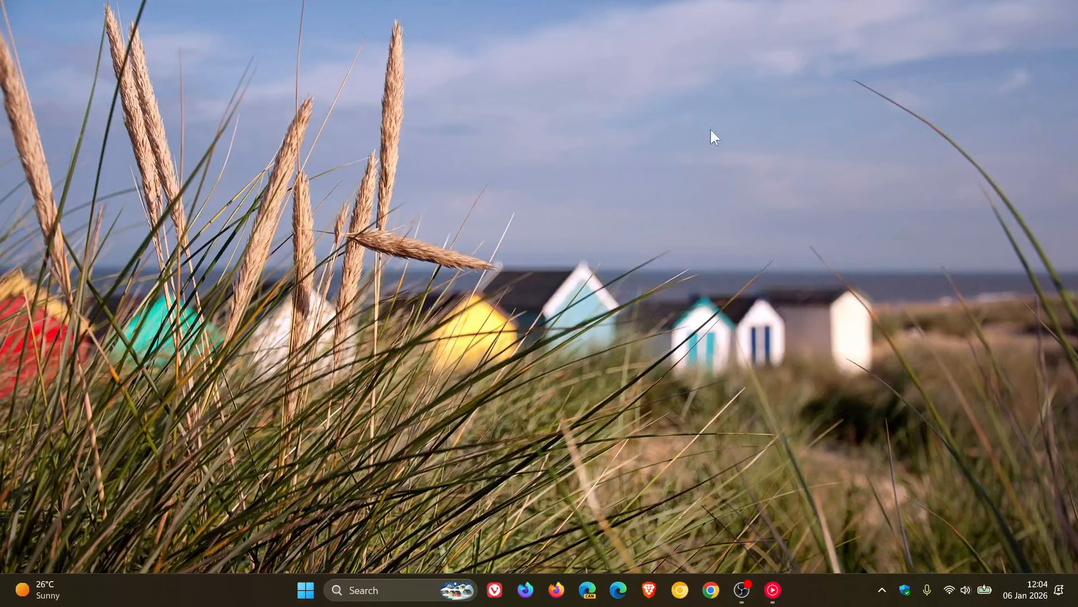
pyautogui.moveTo(790, 222)
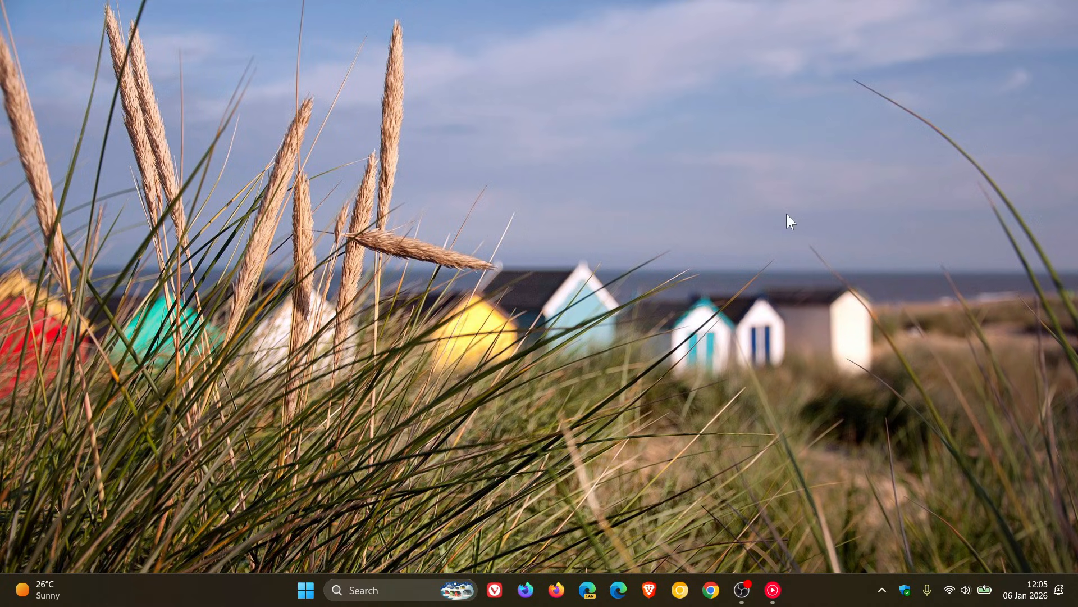
pyautogui.moveTo(909, 325)
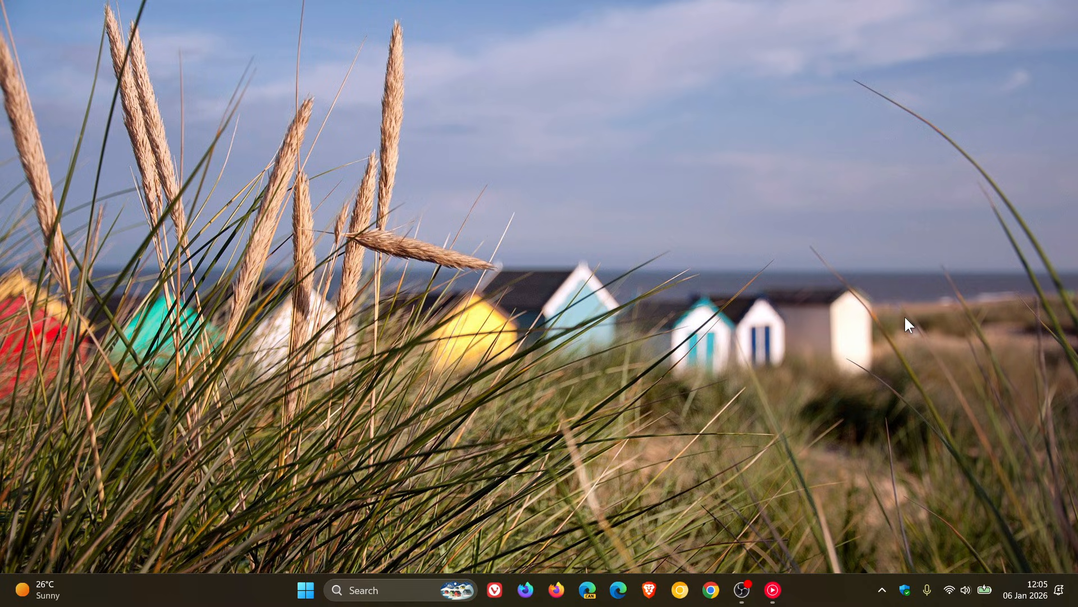
pyautogui.moveTo(306, 590)
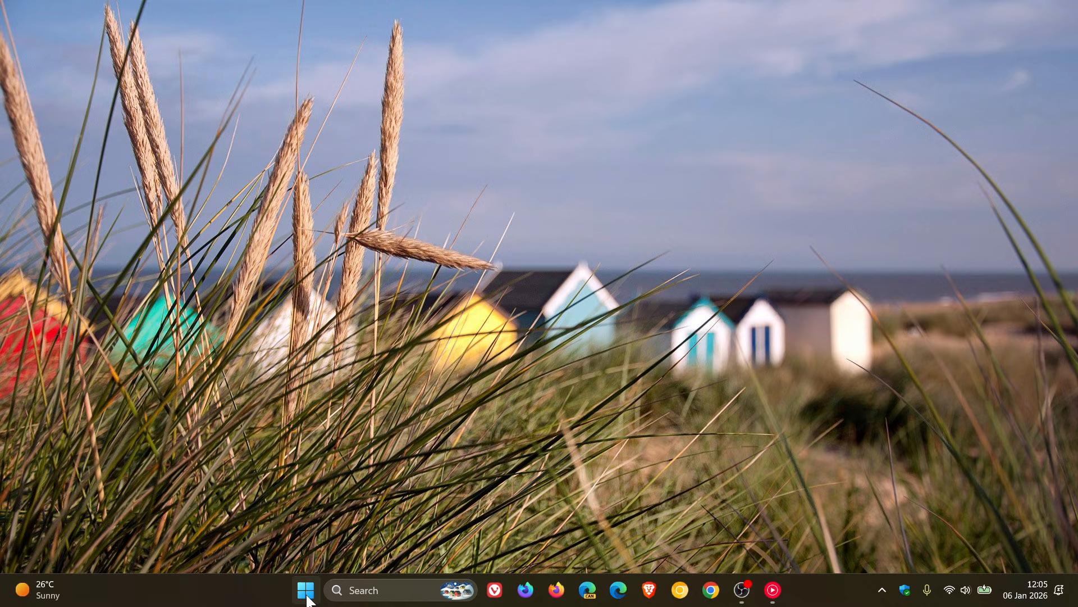
# Step: Open File Explorer from the taskbar, then search Windows for 'control Panel'
pyautogui.click(304, 590)
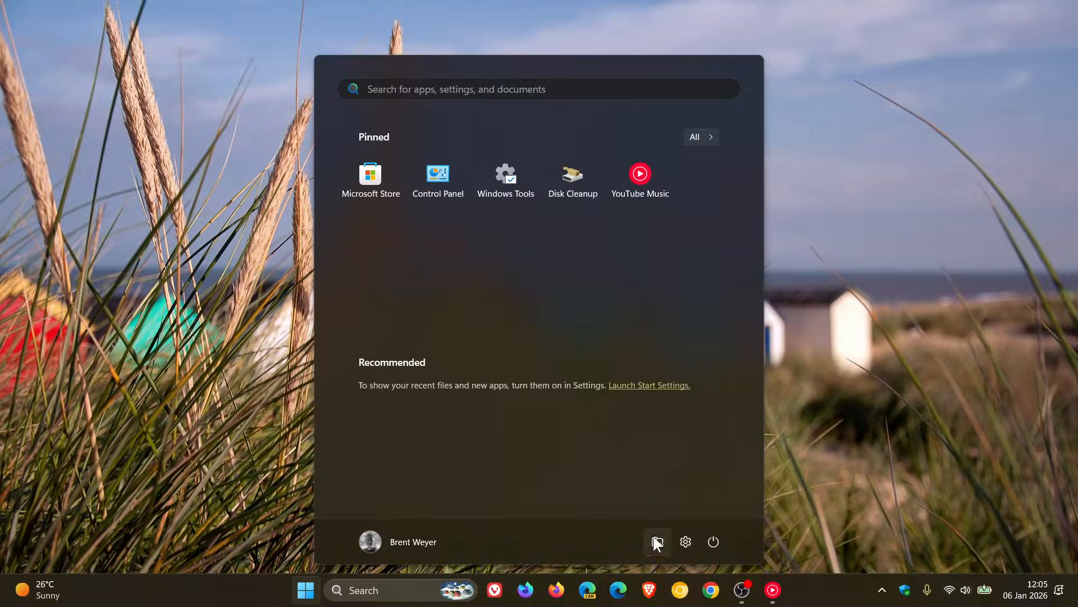
pyautogui.click(656, 541)
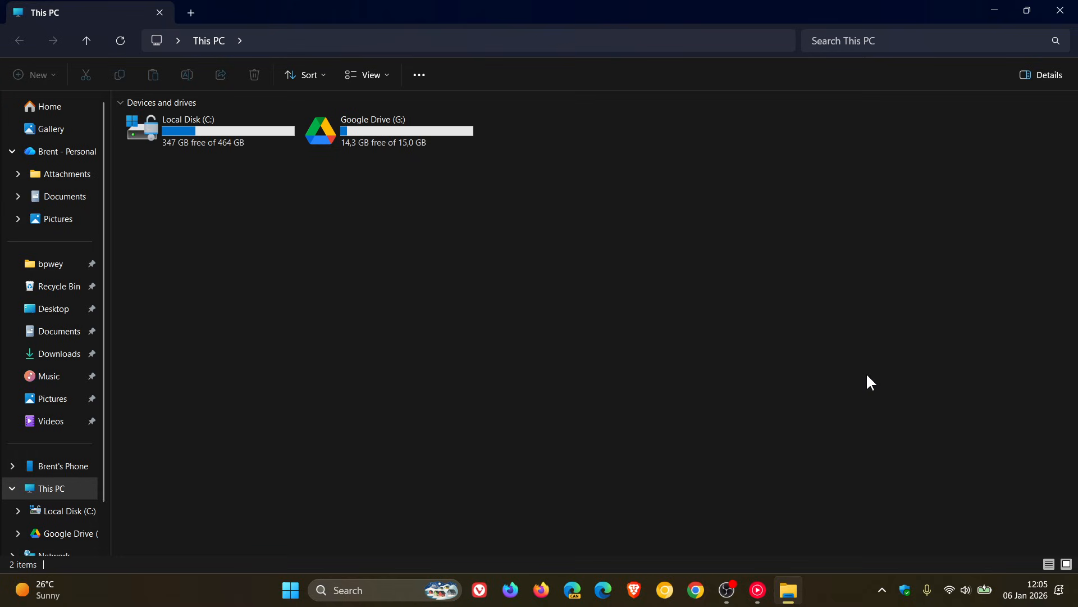
pyautogui.moveTo(888, 333)
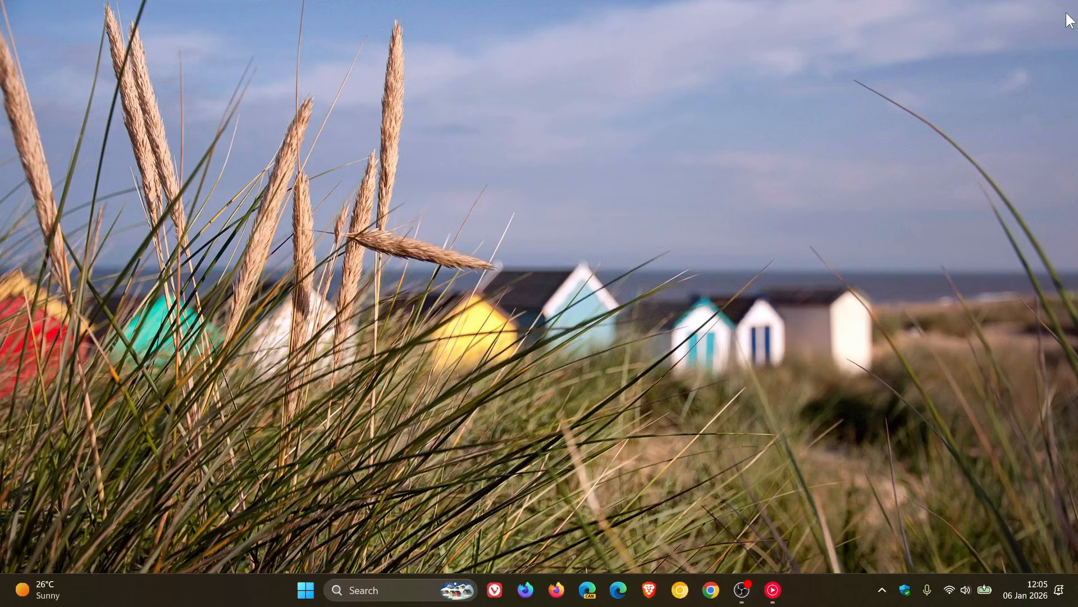
pyautogui.moveTo(707, 227)
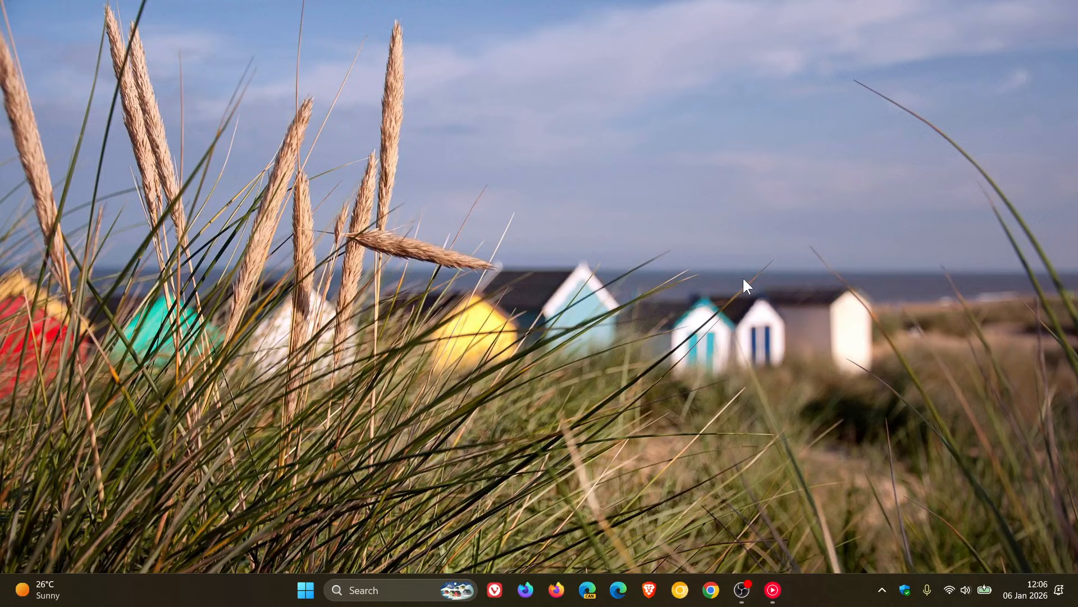
pyautogui.moveTo(787, 268)
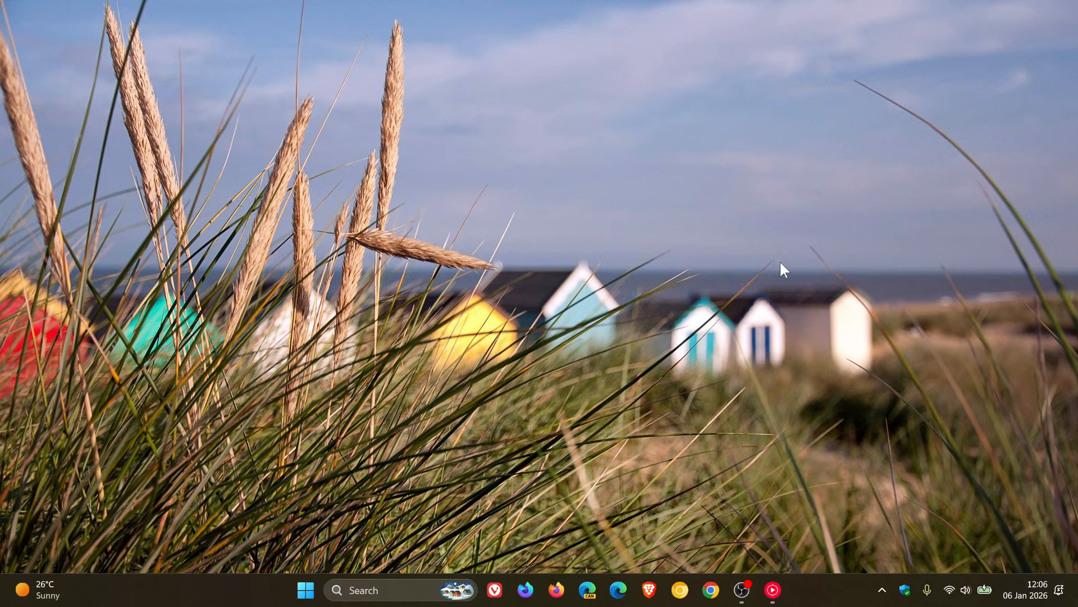
pyautogui.moveTo(784, 267)
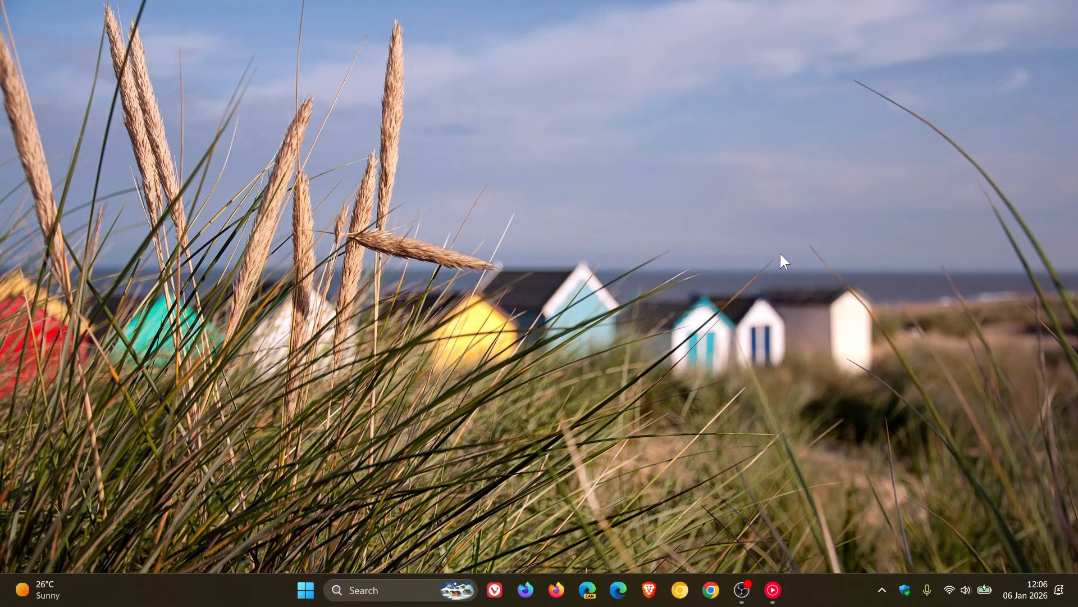
pyautogui.moveTo(754, 263)
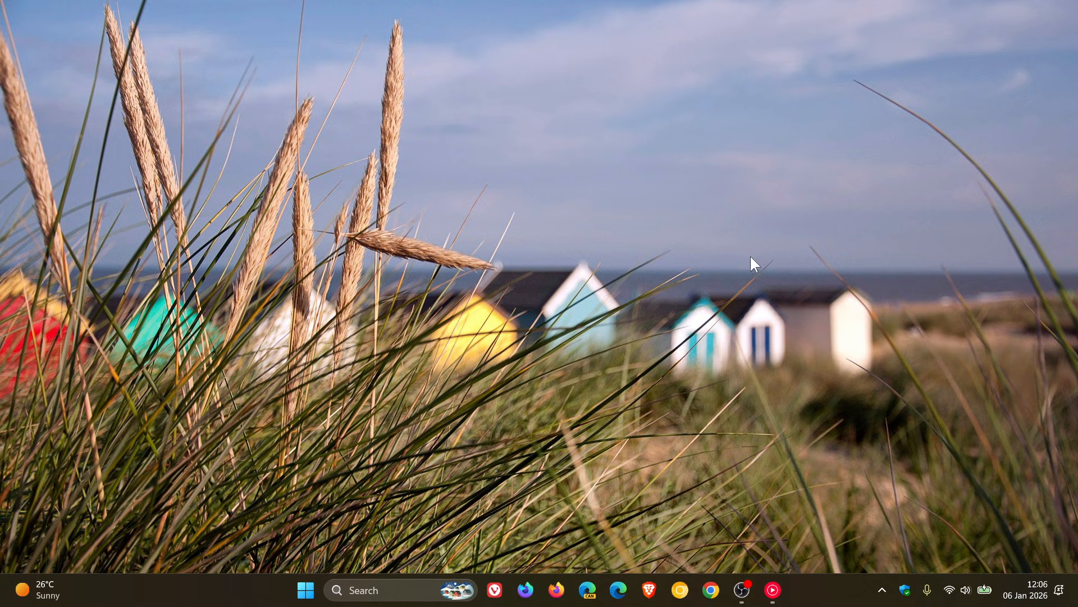
pyautogui.click(371, 591)
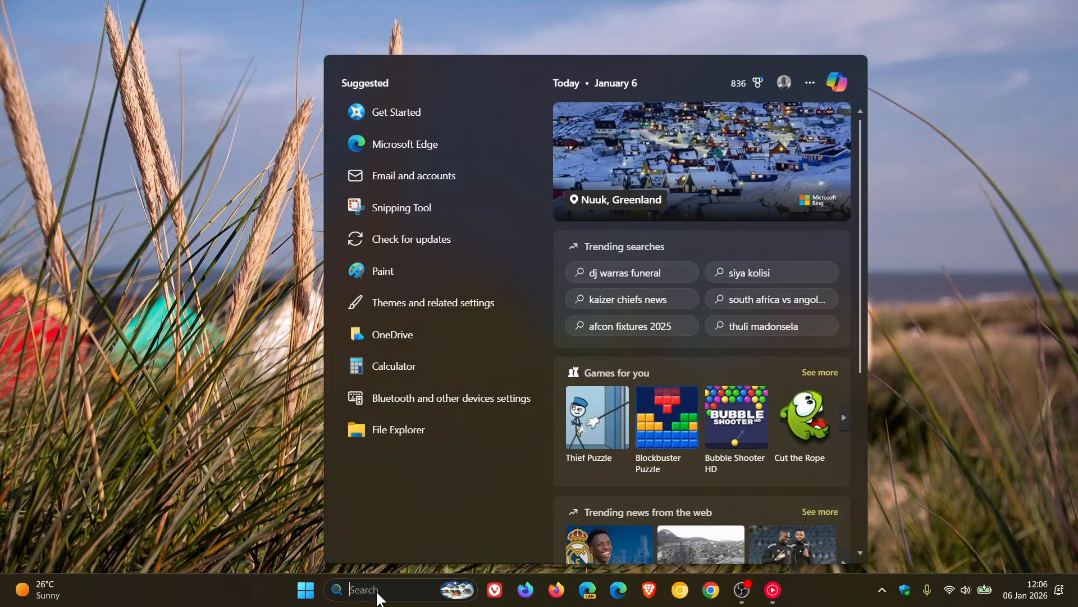
pyautogui.write('control Panel')
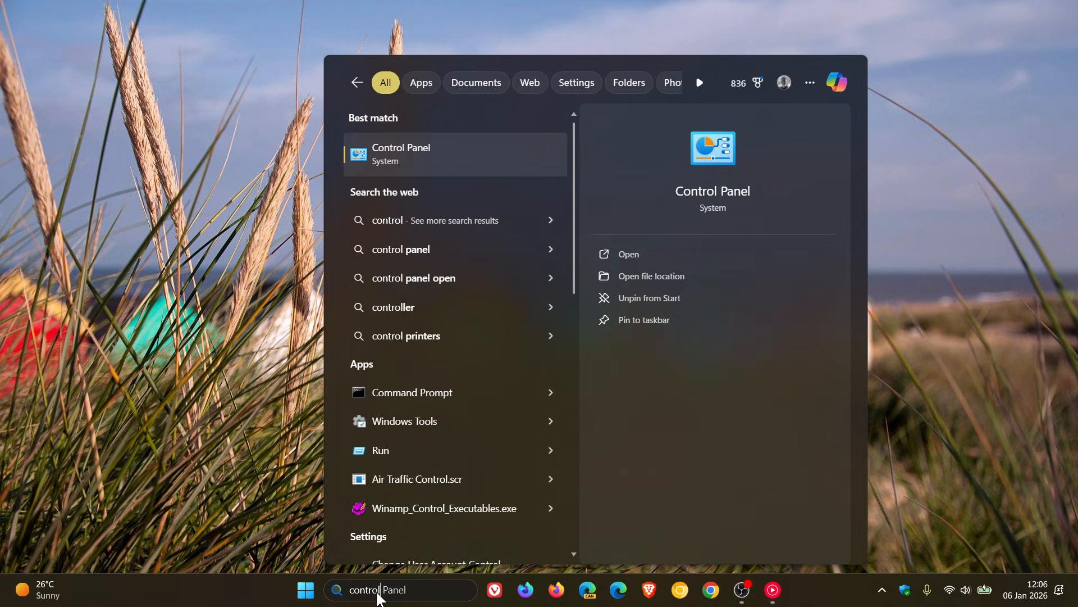
pyautogui.moveTo(465, 166)
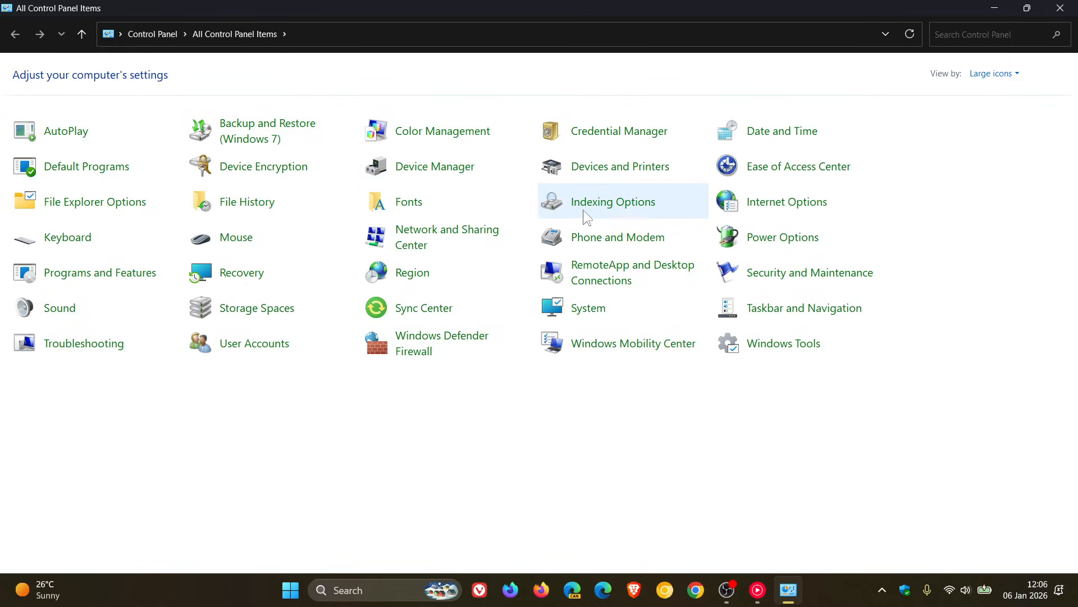
pyautogui.moveTo(1004, 101)
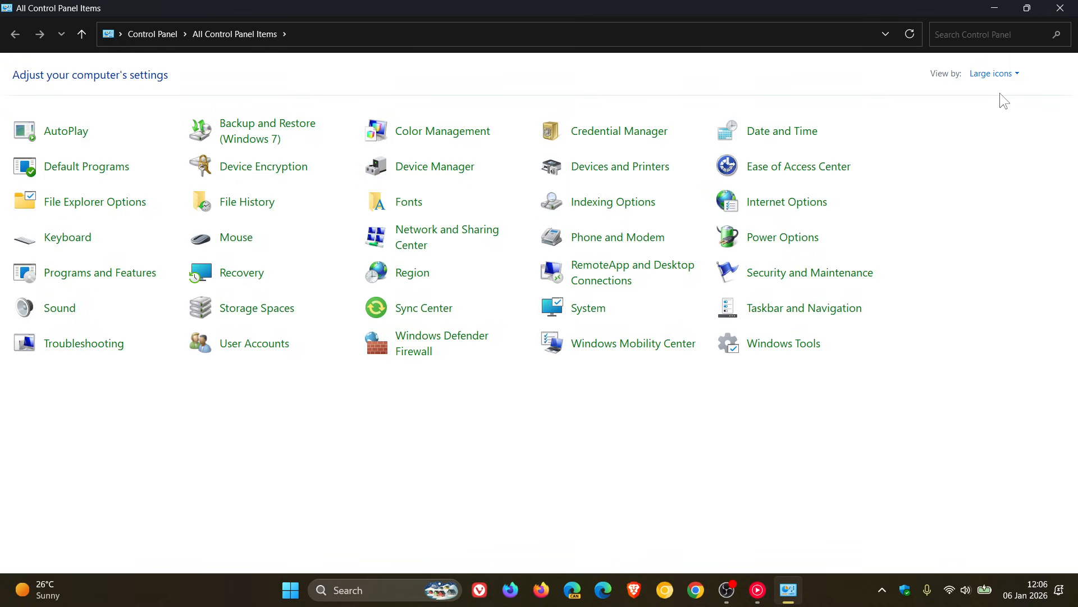
# Step: Switch the Control Panel view to Category, then to Large icons
pyautogui.click(990, 74)
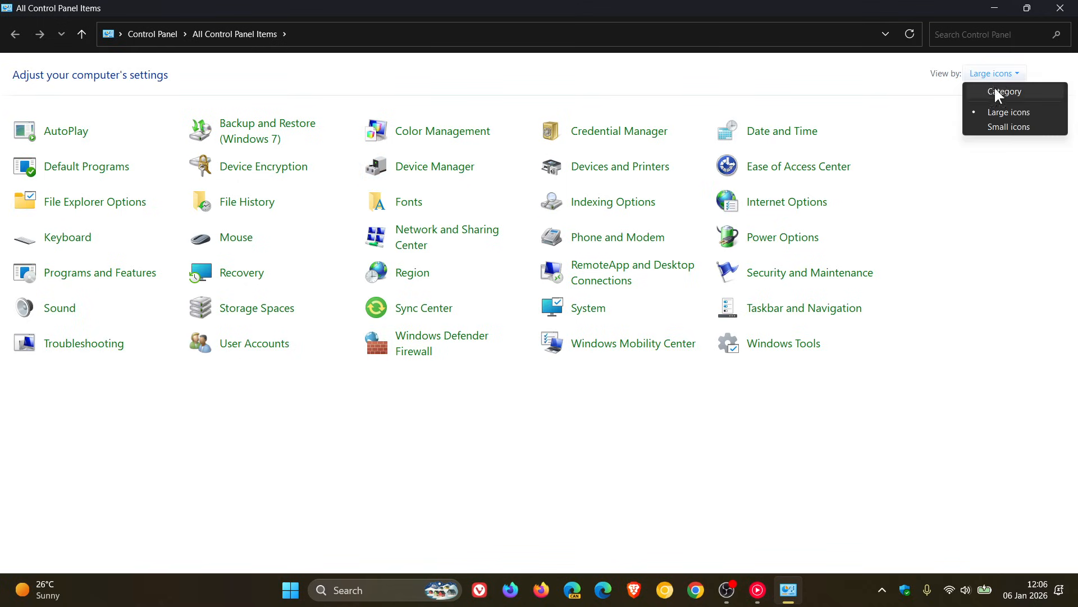
pyautogui.click(1005, 92)
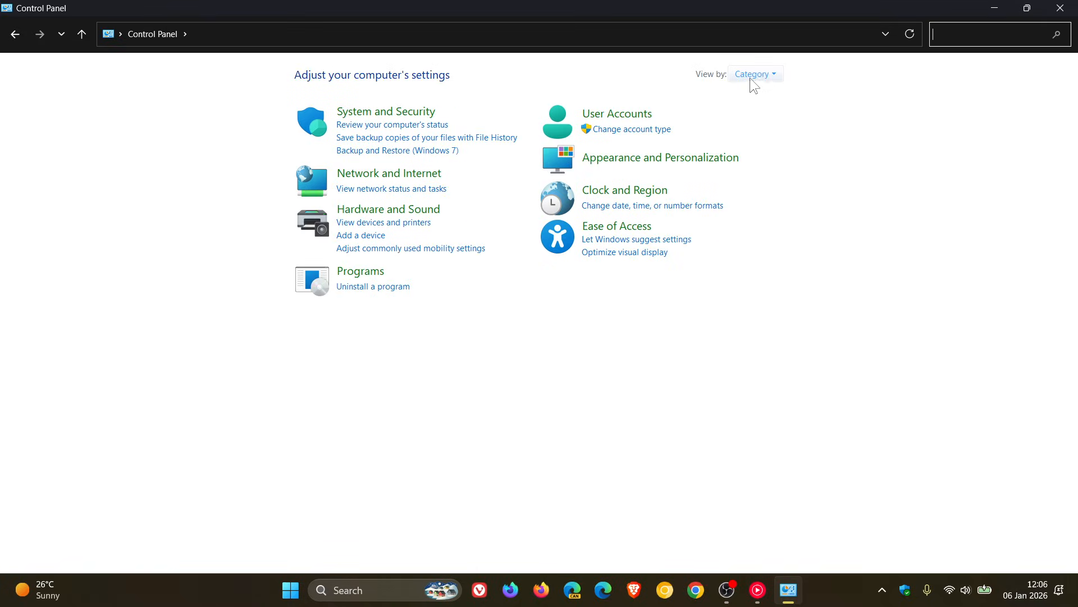
pyautogui.click(754, 74)
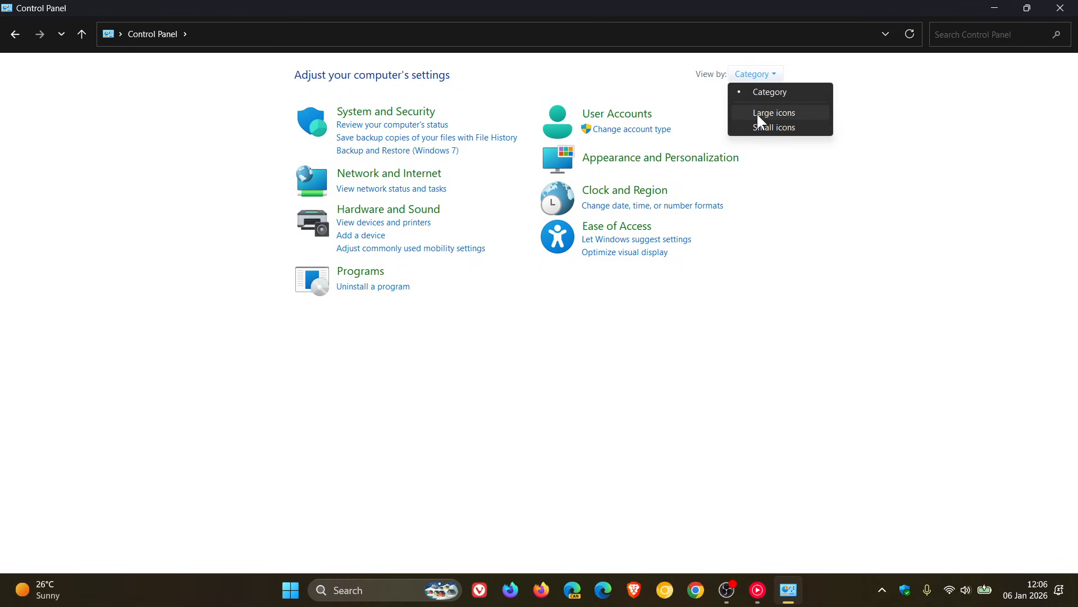
pyautogui.click(773, 113)
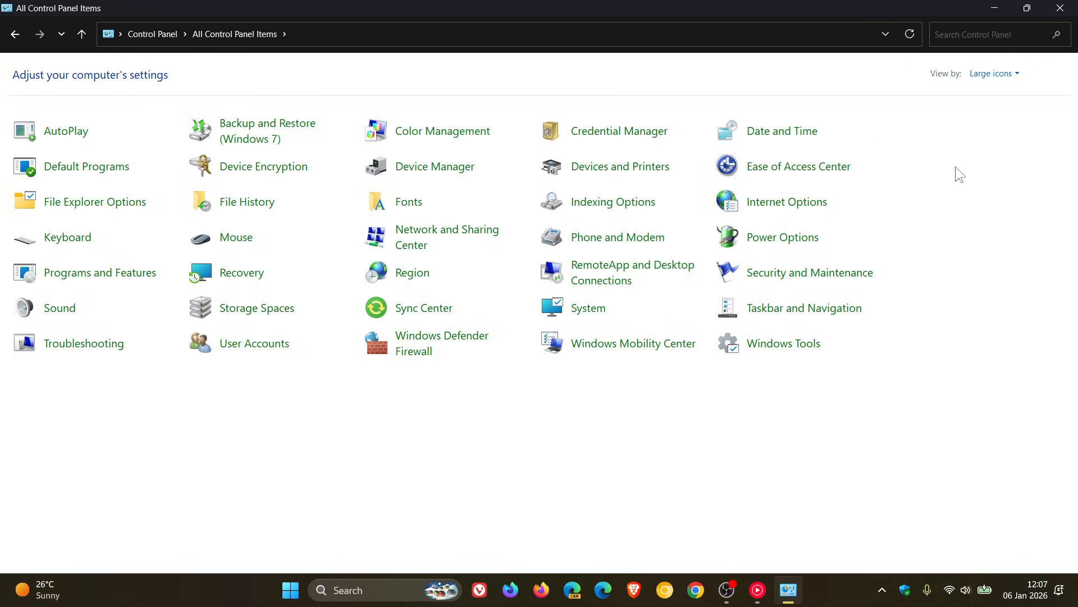
pyautogui.moveTo(612, 201)
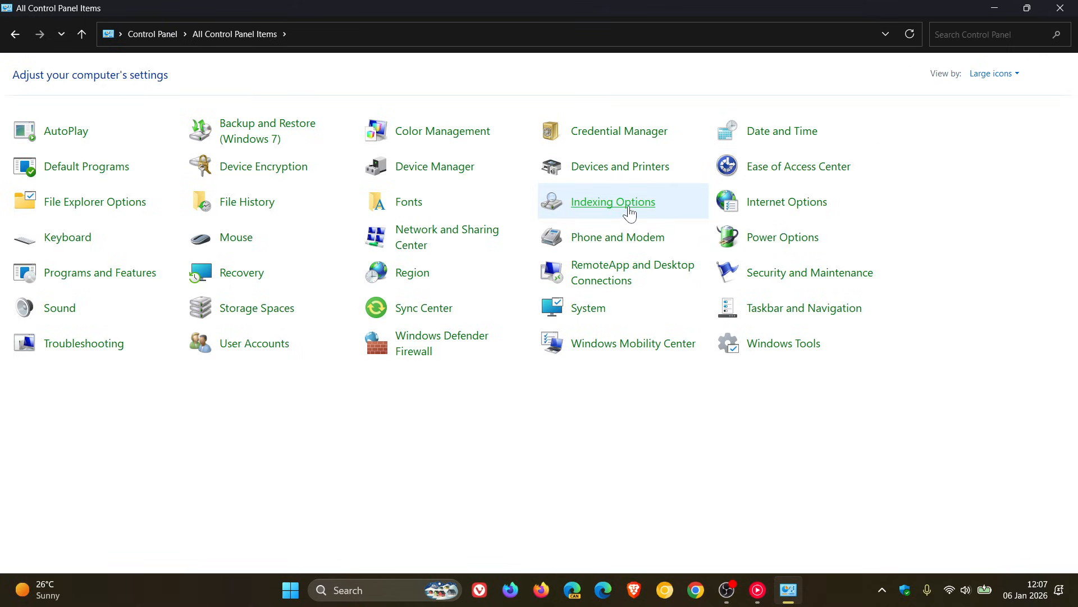
# Step: Open Indexing Options and its Advanced settings dialog
pyautogui.click(612, 202)
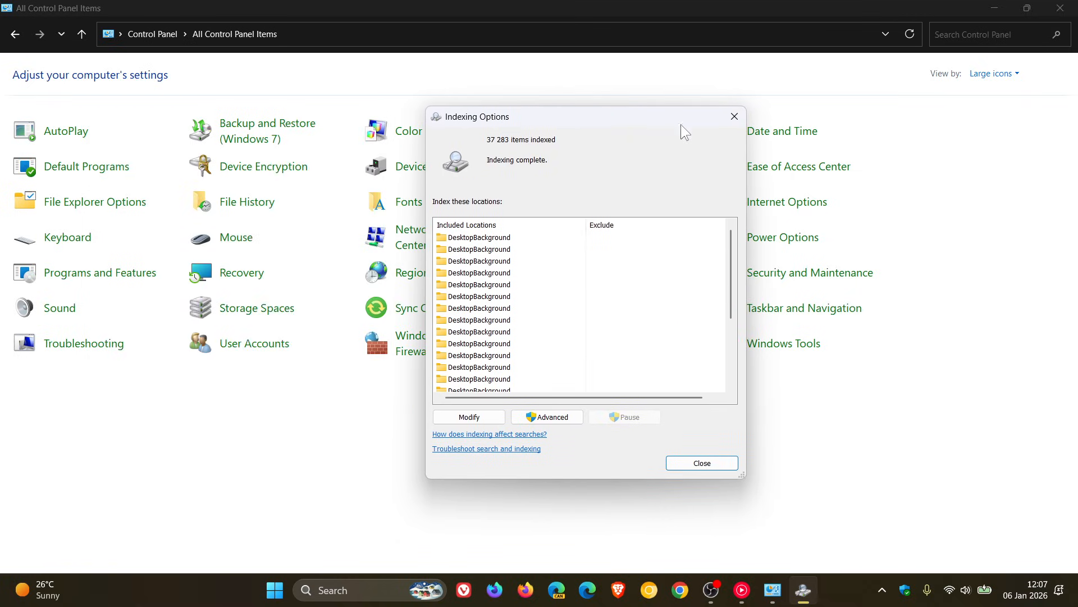
pyautogui.moveTo(959, 376)
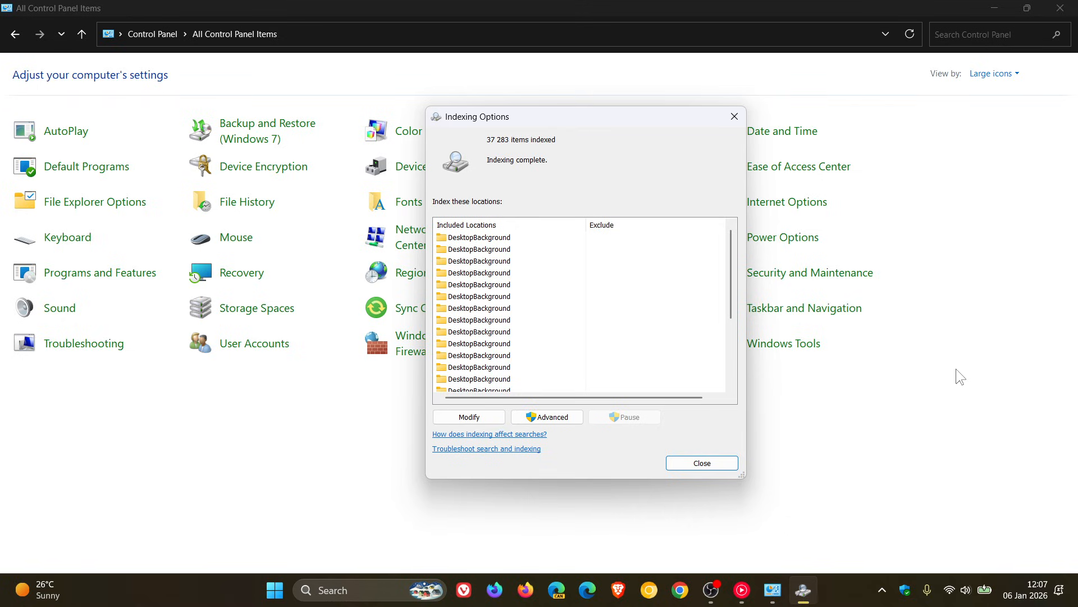
pyautogui.click(546, 416)
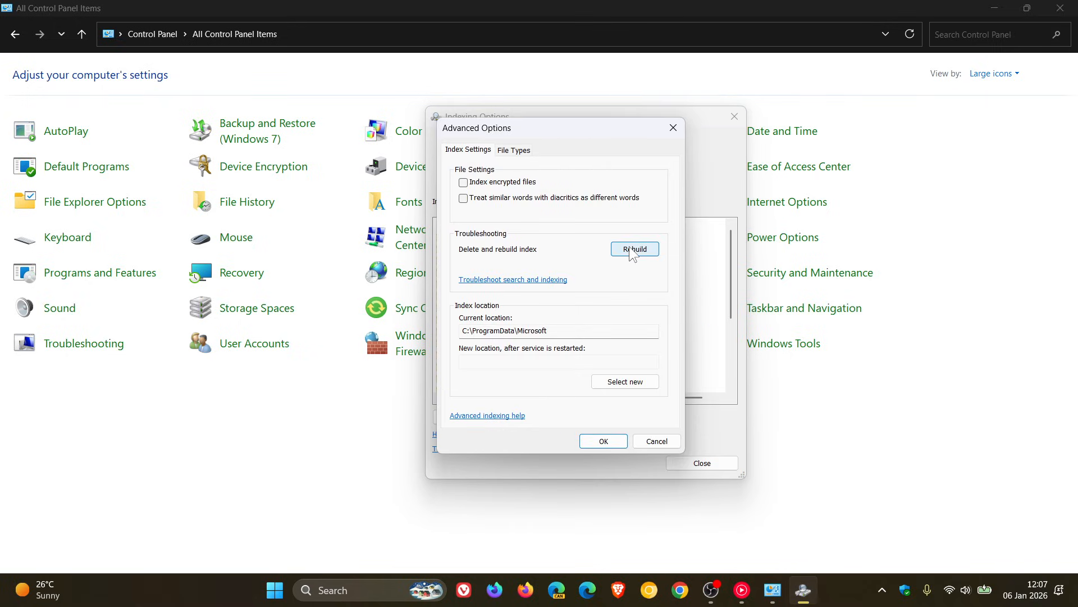
pyautogui.moveTo(516, 260)
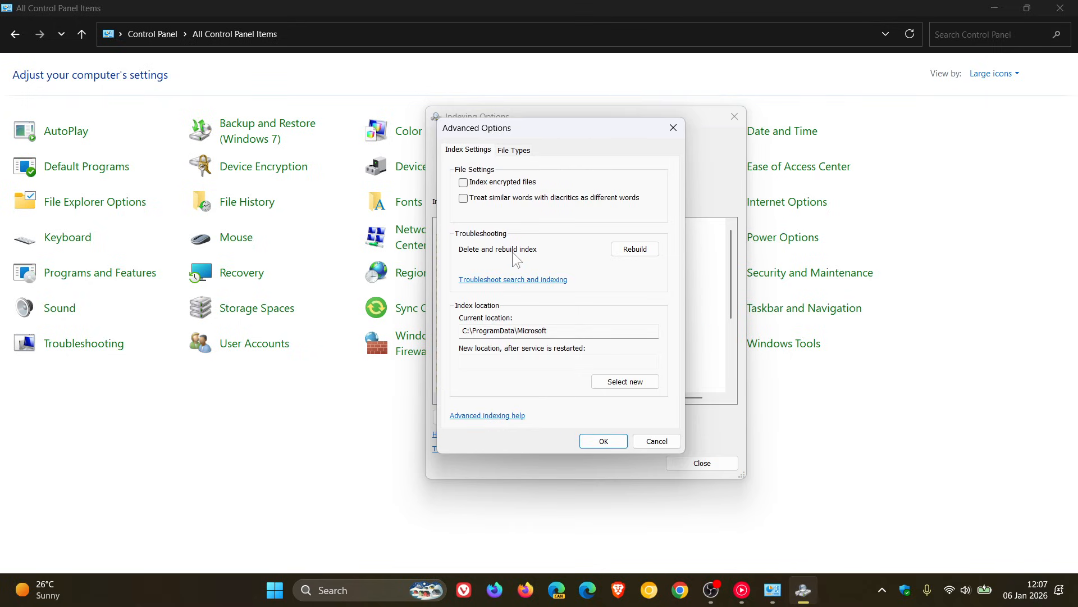
# Step: Choose Rebuild under Troubleshooting in Advanced Options
pyautogui.click(634, 249)
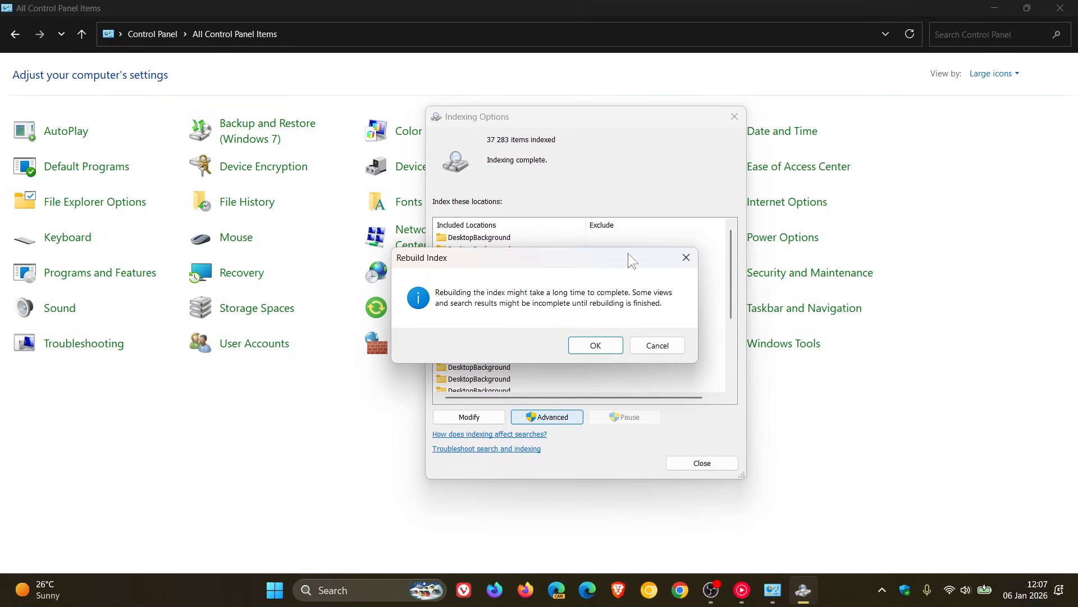
pyautogui.moveTo(614, 281)
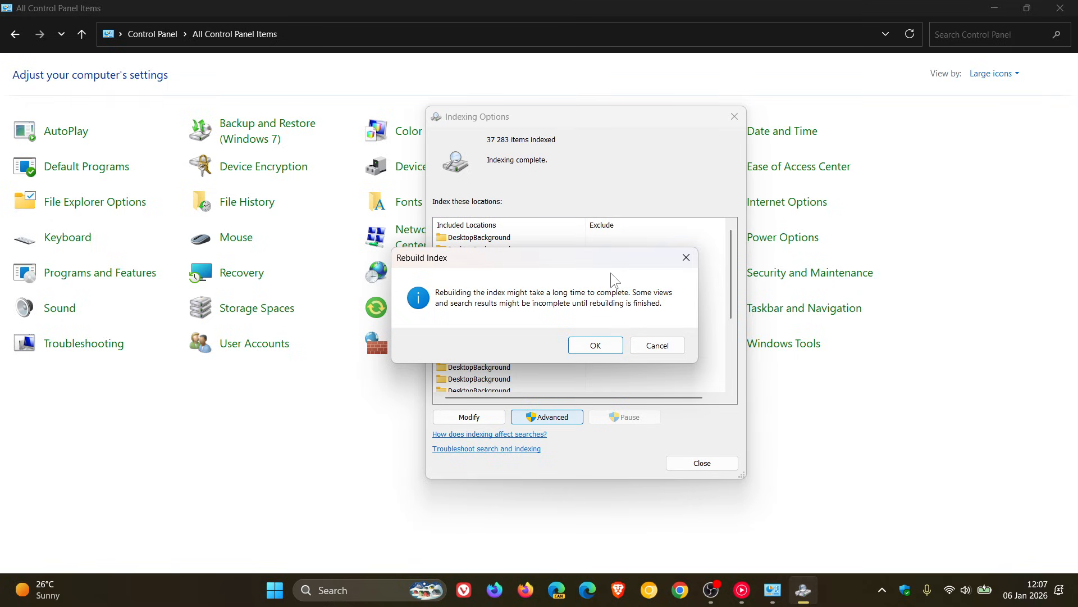
pyautogui.moveTo(471, 307)
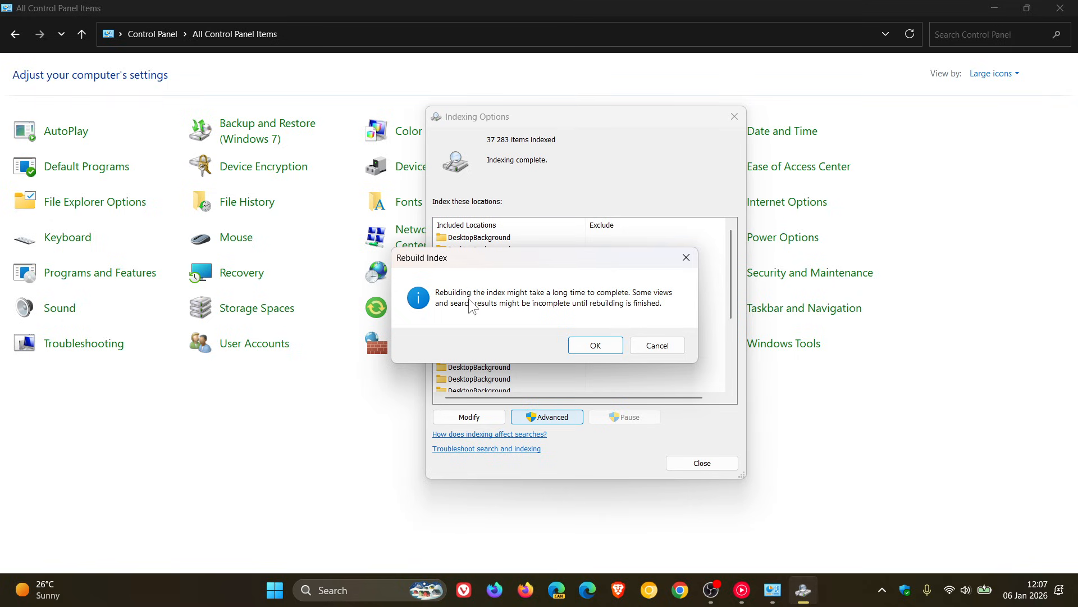
pyautogui.moveTo(615, 304)
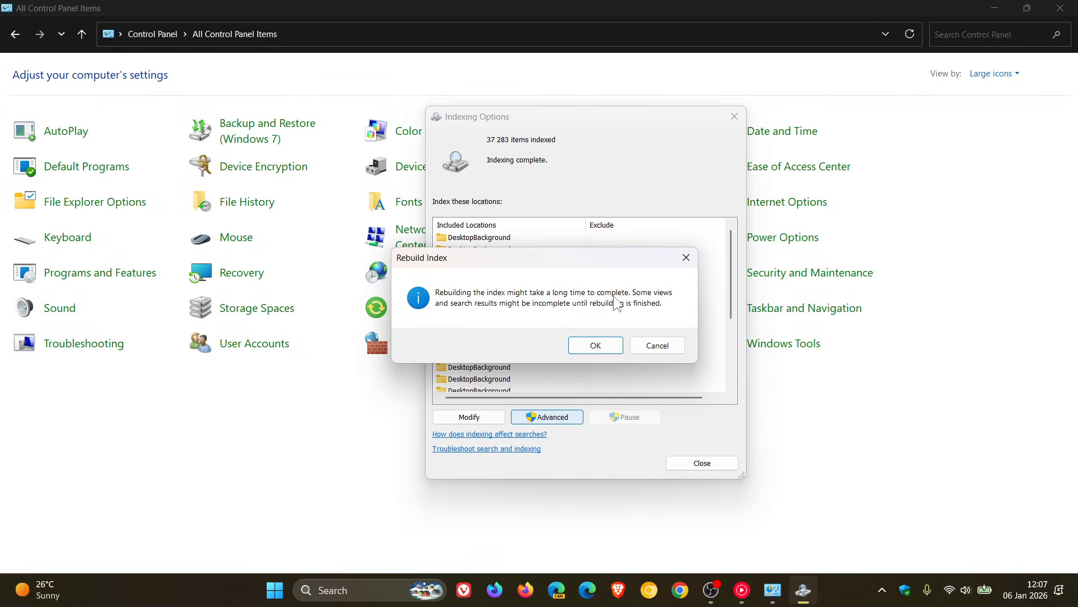
pyautogui.moveTo(445, 328)
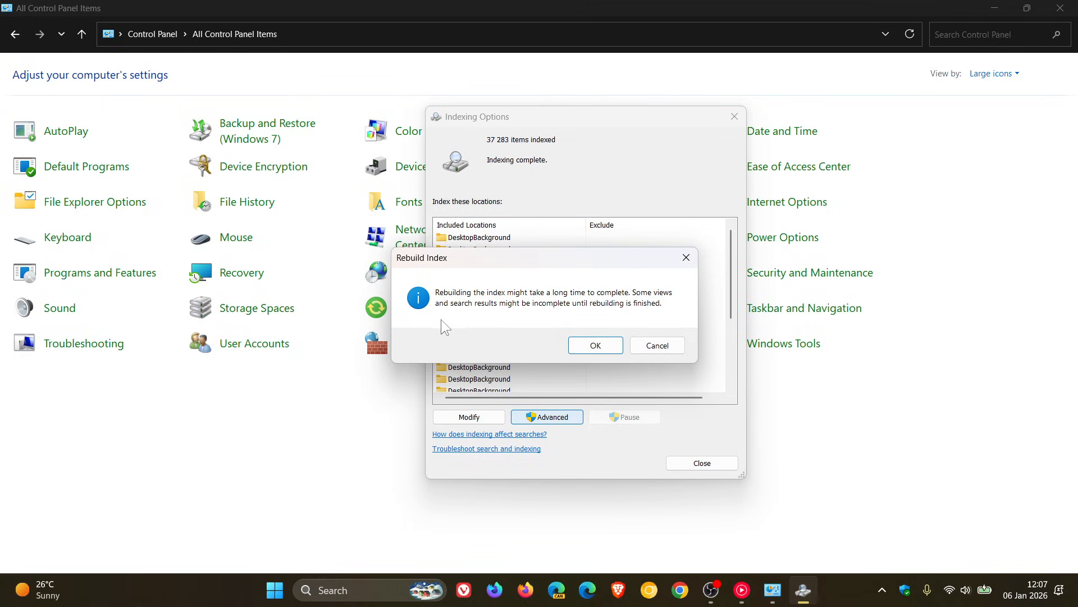
pyautogui.moveTo(558, 321)
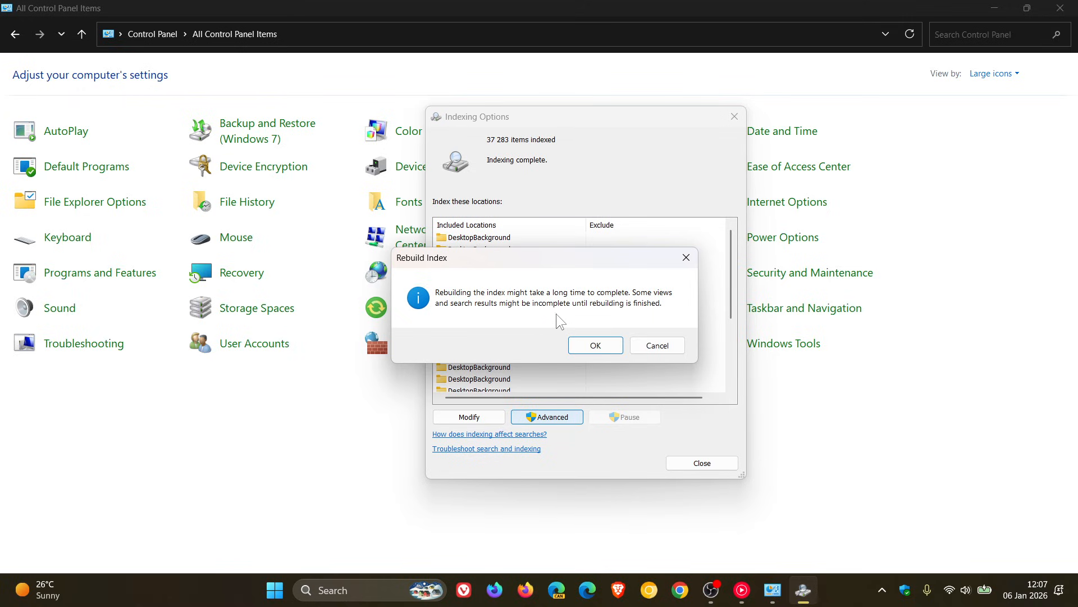
pyautogui.moveTo(653, 324)
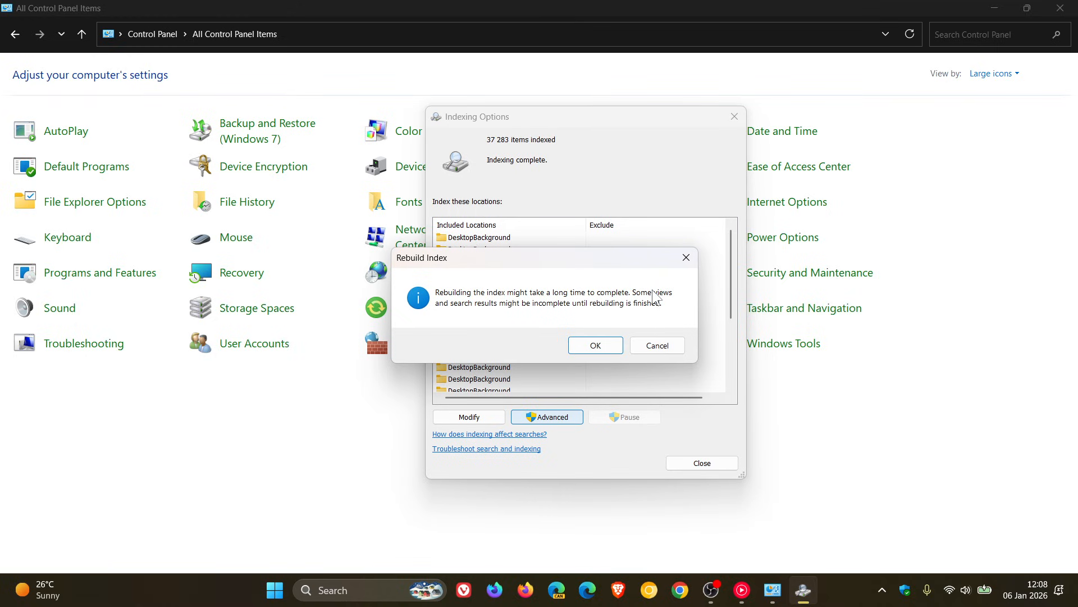
# Step: Confirm the index rebuild with OK and close Indexing Options
pyautogui.click(656, 345)
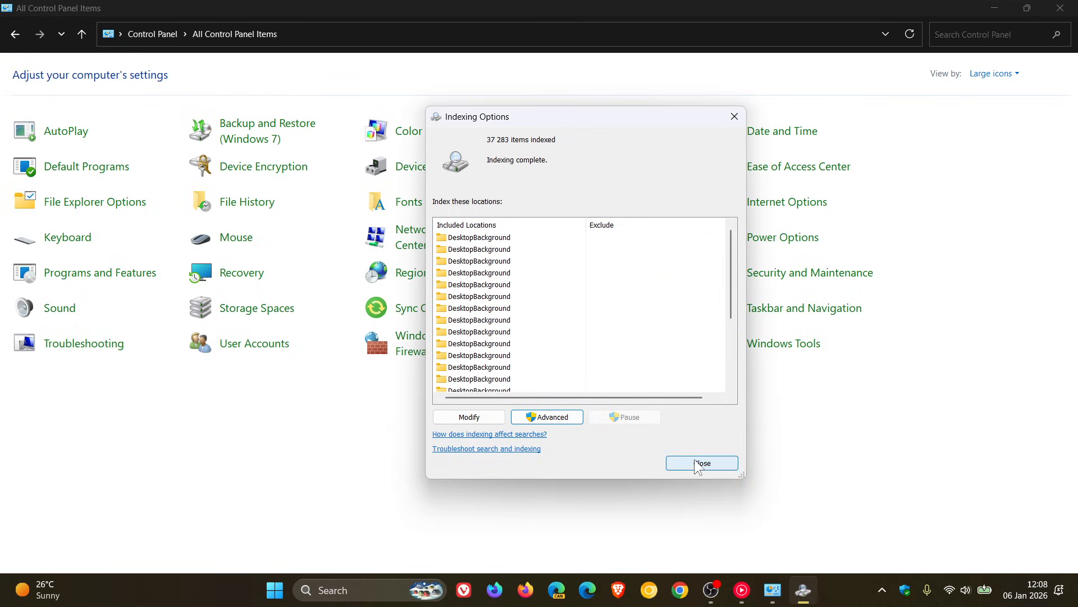
pyautogui.click(700, 463)
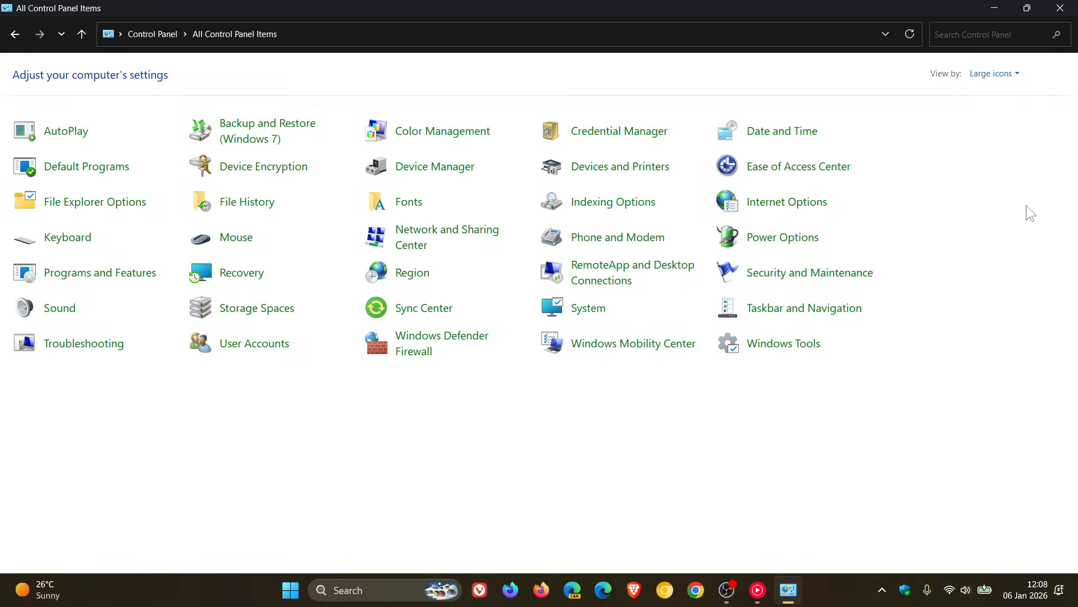
pyautogui.moveTo(1033, 136)
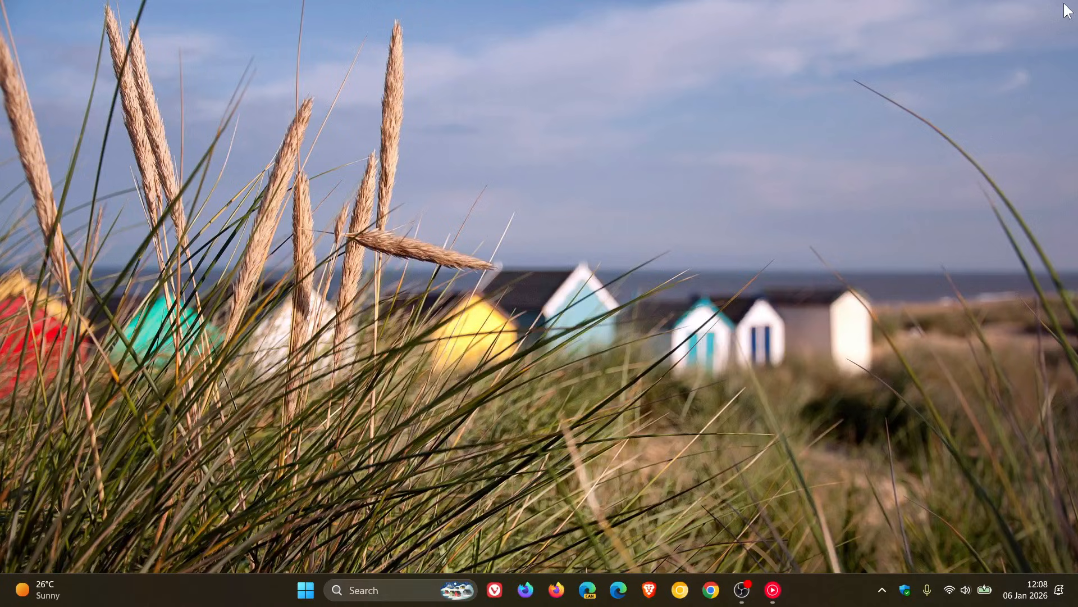
pyautogui.moveTo(584, 238)
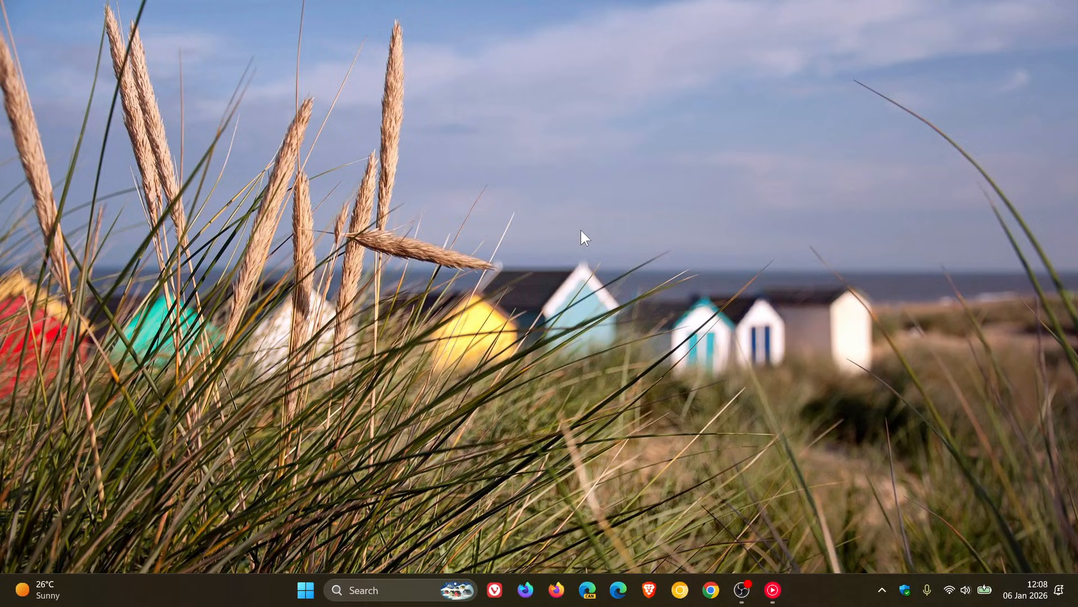